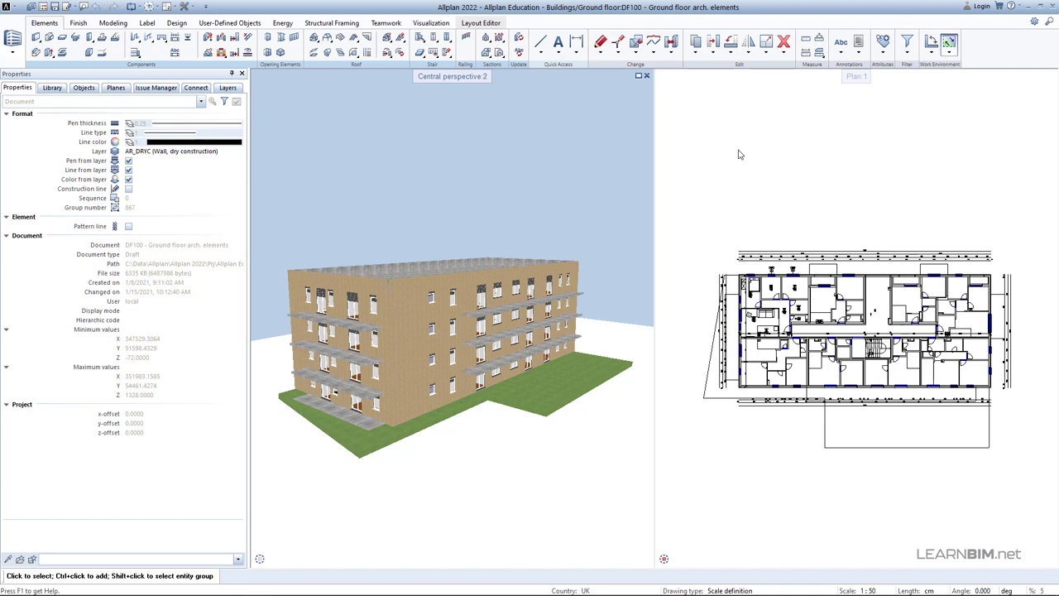
{"action": "mouse_move", "coordinate": [548, 78]}
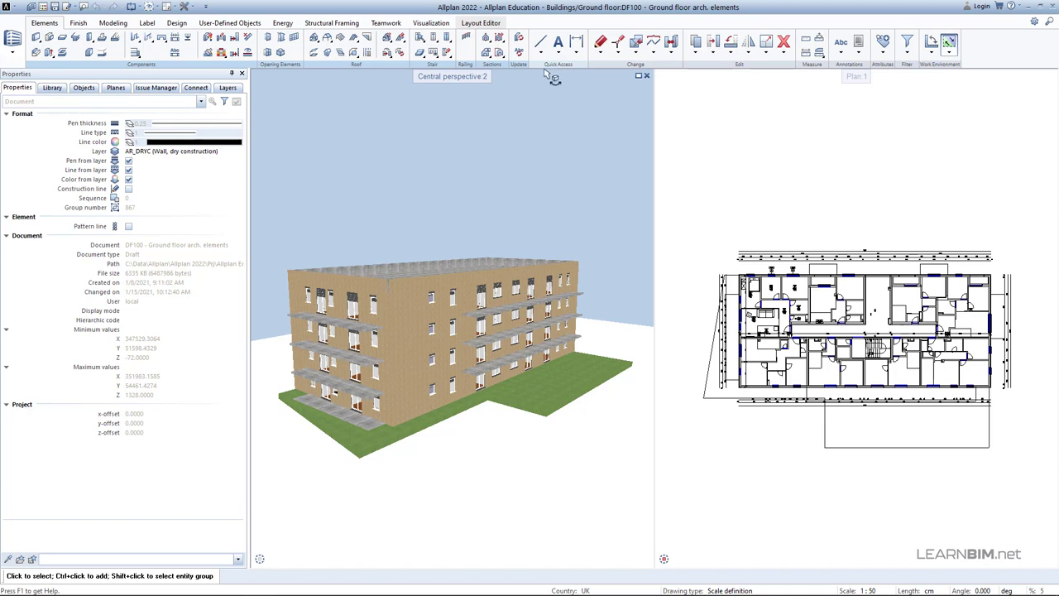
Step: Switch from the building model to the layout editor, showing layout 1
{"action": "left_click", "coordinate": [485, 23]}
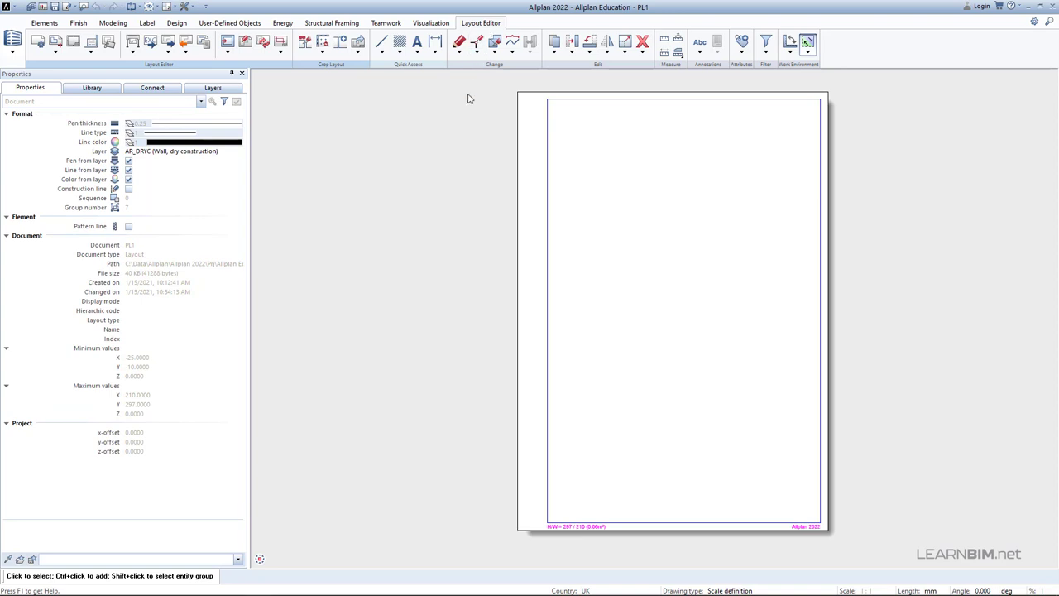
{"action": "mouse_move", "coordinate": [471, 277]}
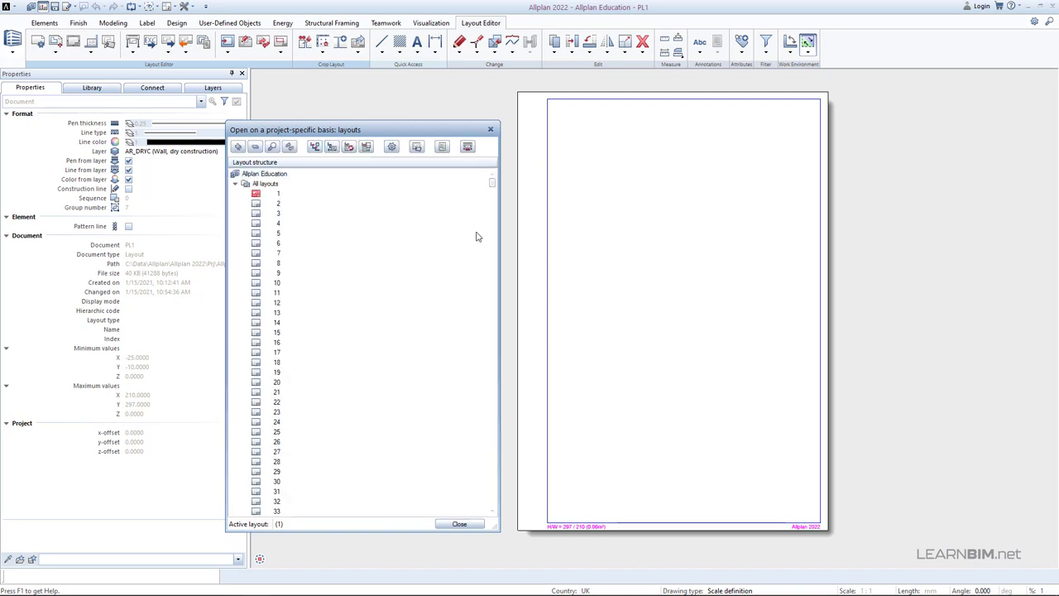
Step: Rename layout 1 to 'Plan view ground floor' and close the layouts list
{"action": "left_click", "coordinate": [279, 193]}
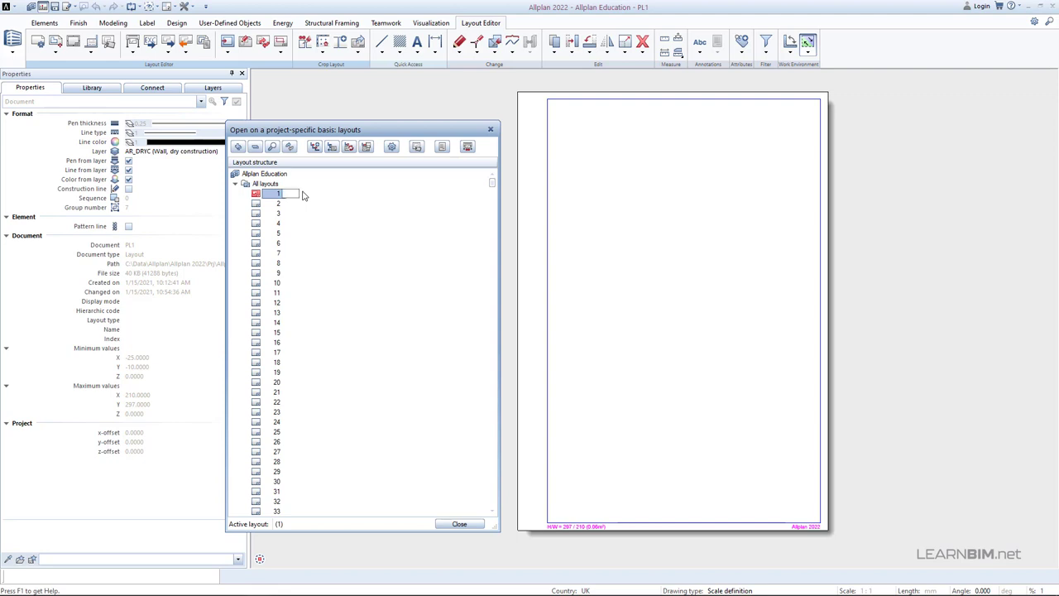
{"action": "type", "text": "Plan view ground floor"}
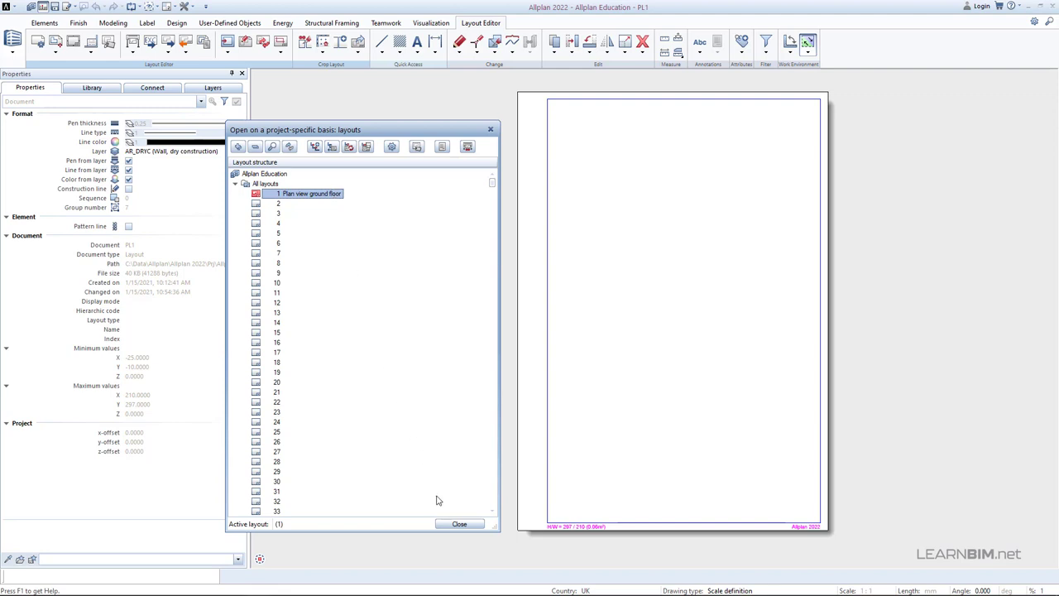
{"action": "left_click", "coordinate": [458, 523]}
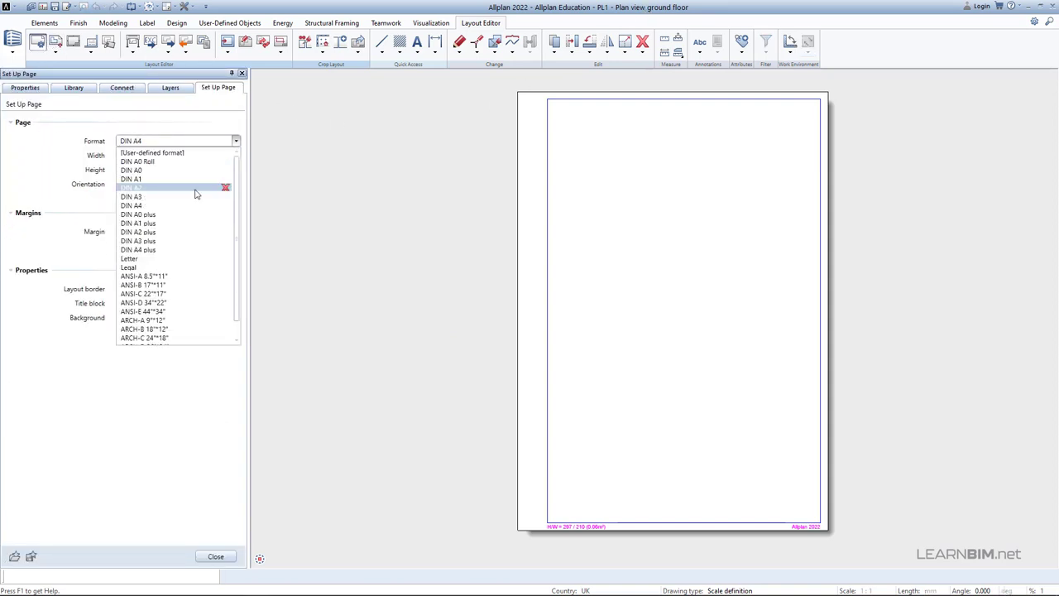
Step: Set the sheet to DIN A0 landscape with margins set to Without
{"action": "left_click", "coordinate": [131, 169]}
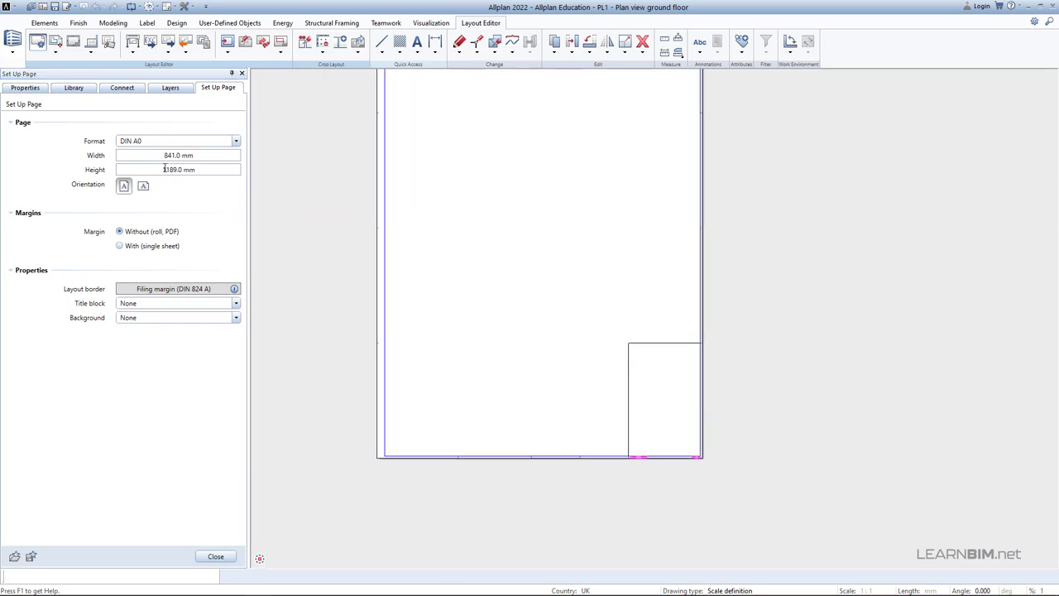
{"action": "mouse_move", "coordinate": [142, 186]}
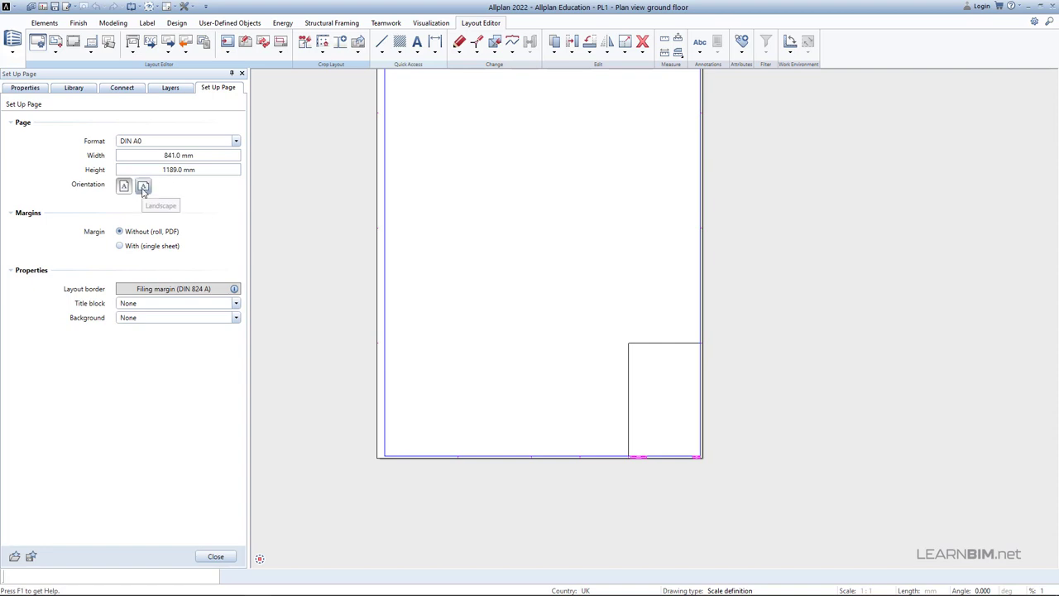
{"action": "left_click", "coordinate": [142, 185]}
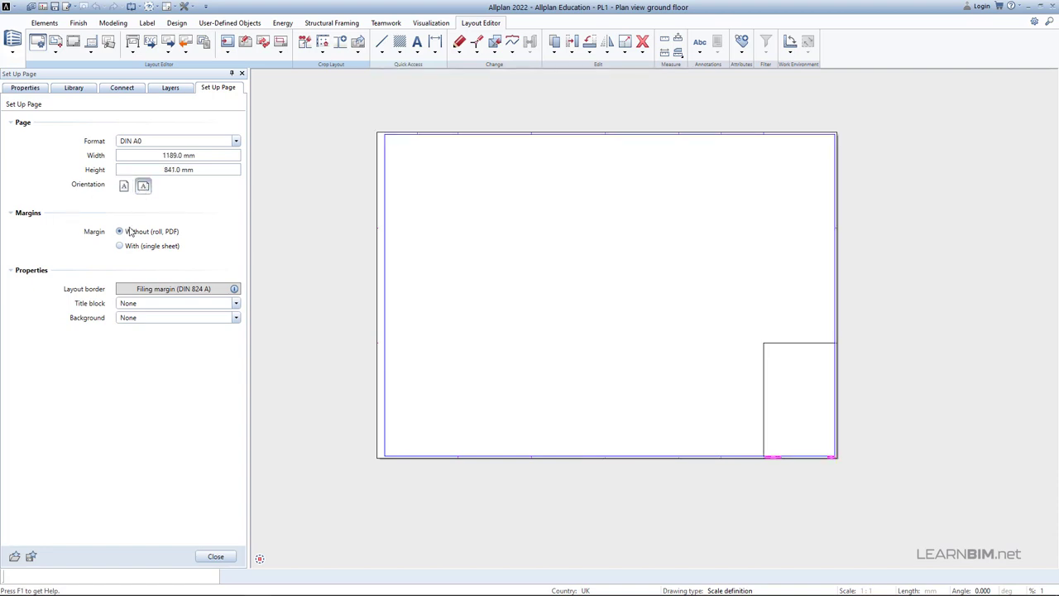
{"action": "left_click", "coordinate": [120, 246]}
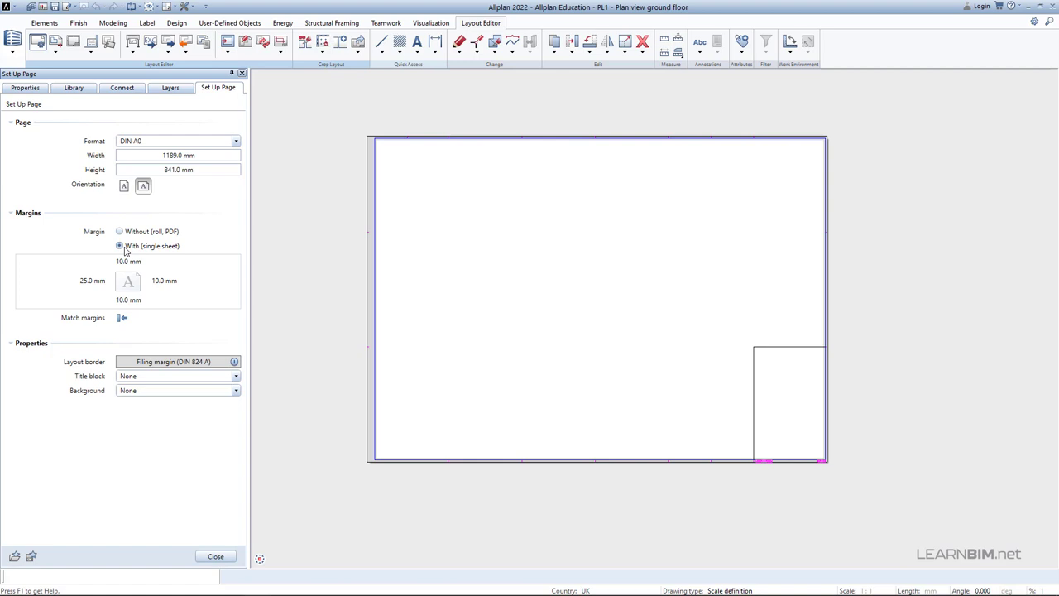
{"action": "left_click", "coordinate": [119, 231]}
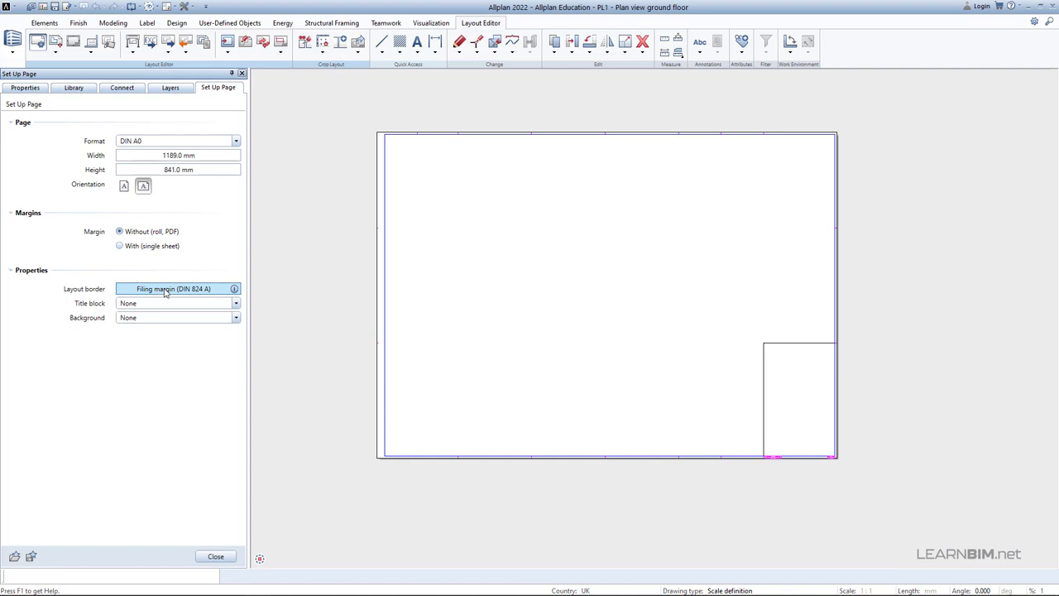
Step: Set the layout border type to Double margin (DIN 824 B)
{"action": "left_click", "coordinate": [173, 288]}
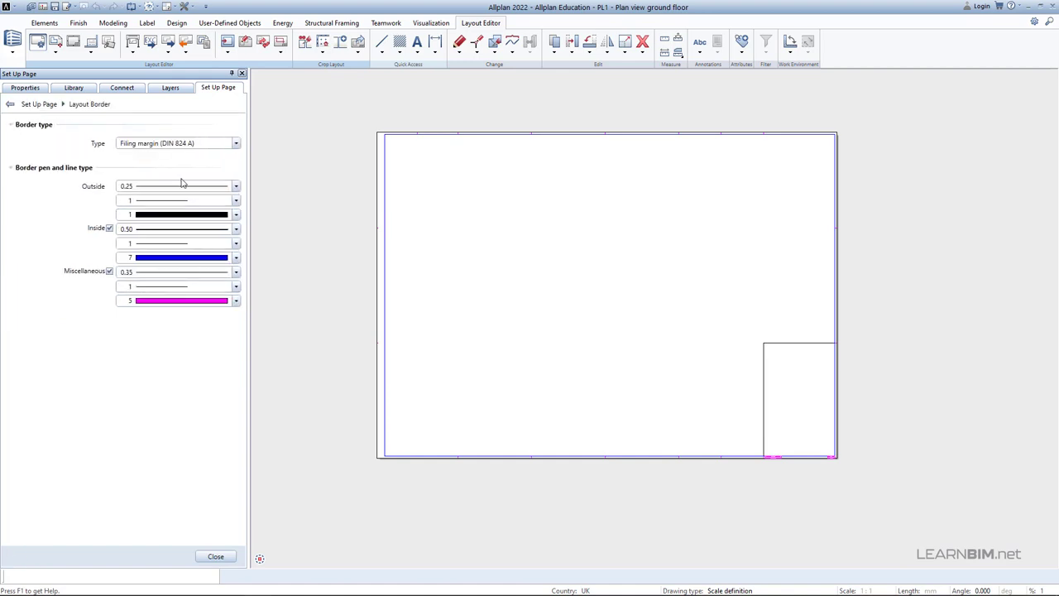
{"action": "left_click", "coordinate": [236, 143]}
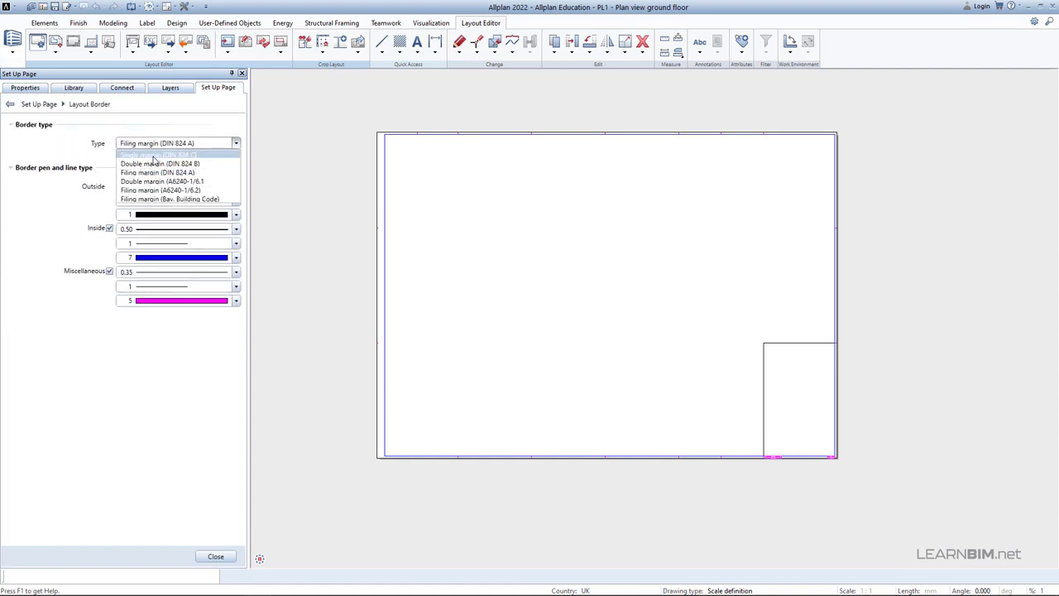
{"action": "left_click", "coordinate": [161, 155]}
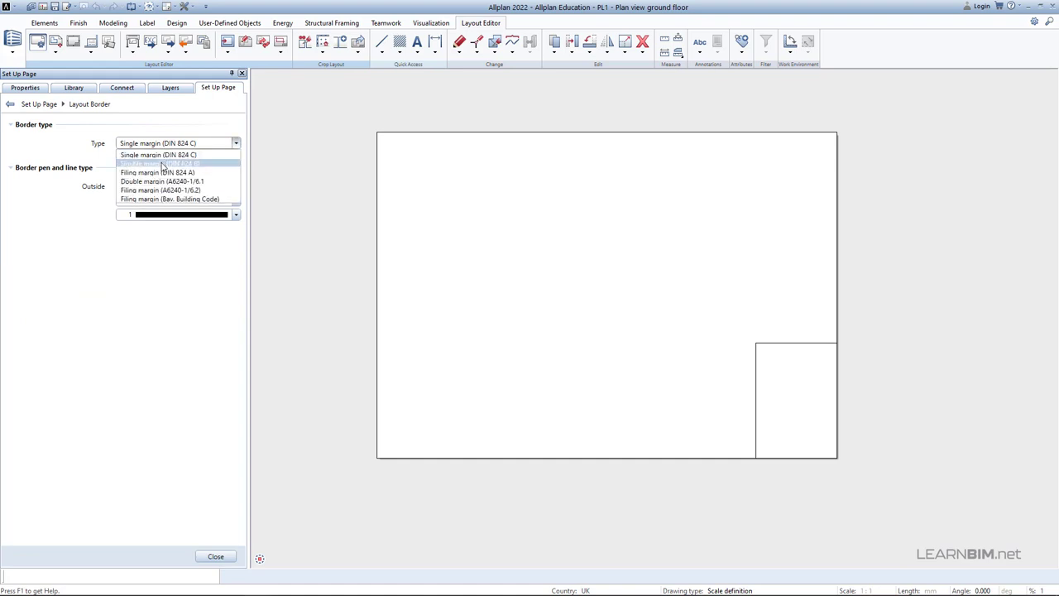
{"action": "left_click", "coordinate": [162, 163]}
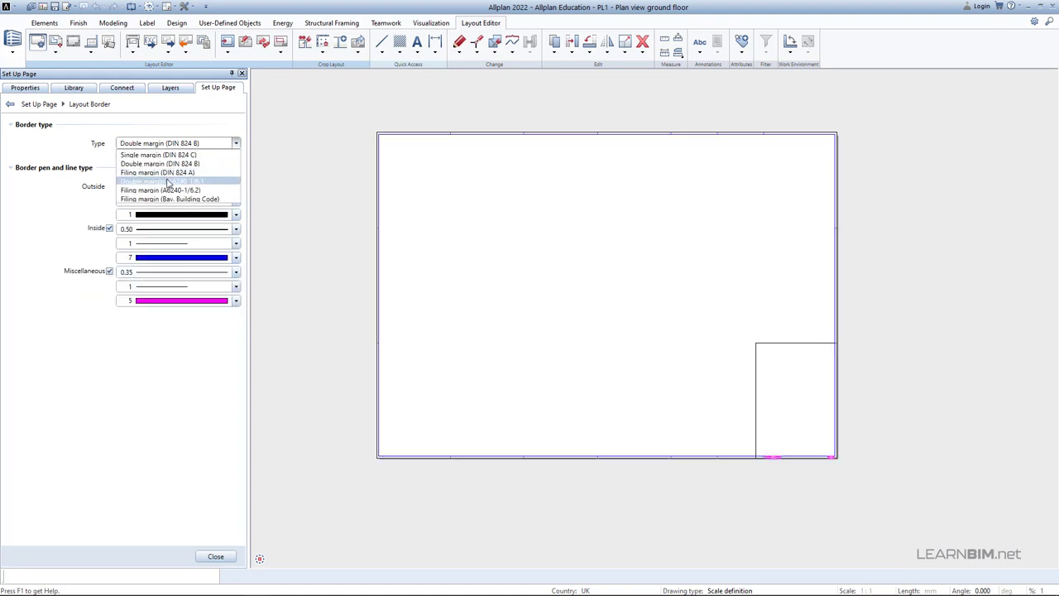
{"action": "left_click", "coordinate": [161, 189]}
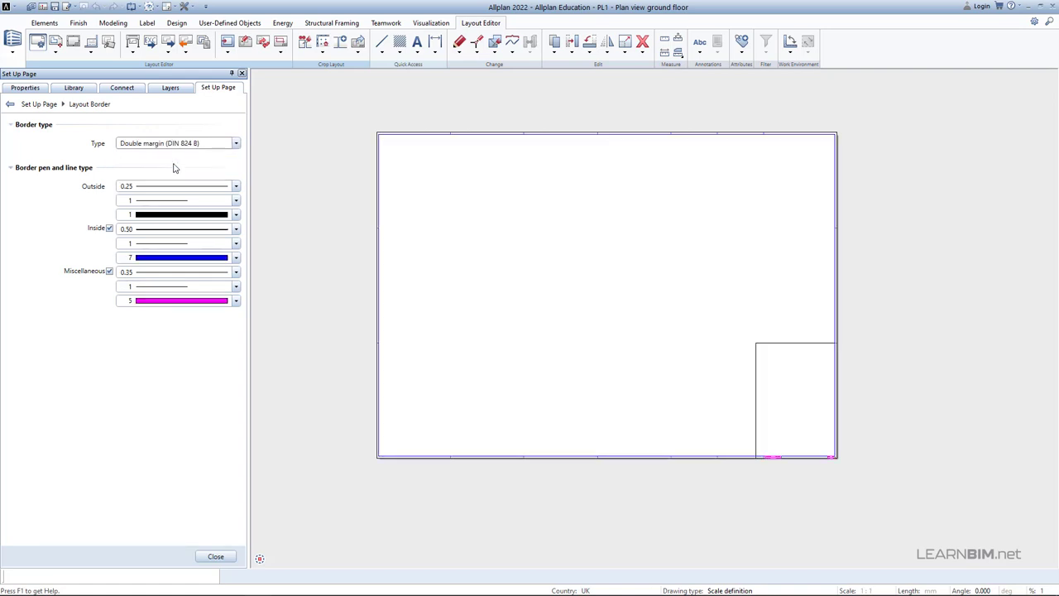
{"action": "left_click", "coordinate": [14, 104]}
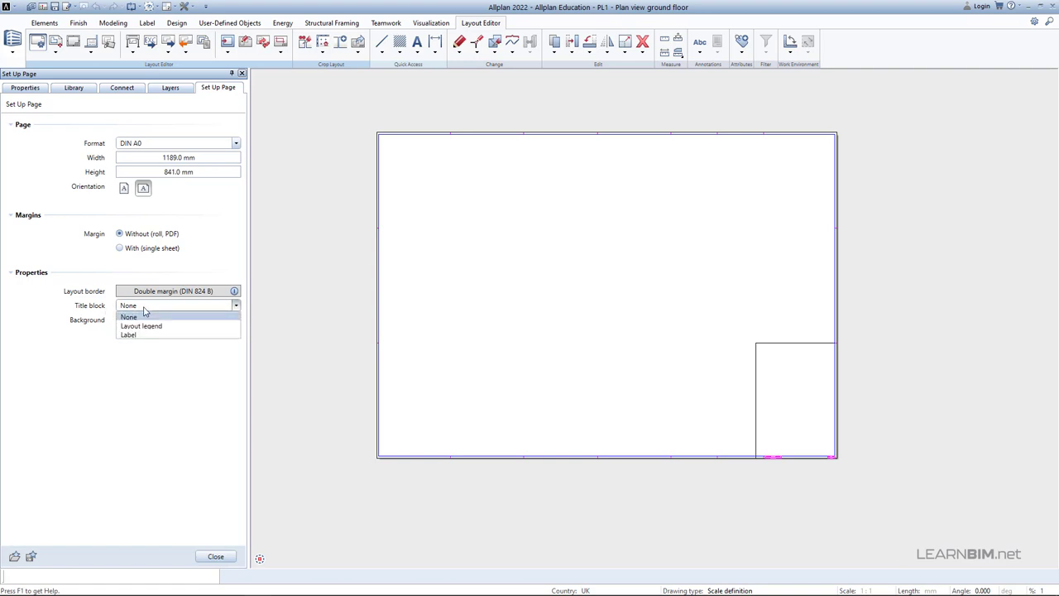
{"action": "mouse_move", "coordinate": [140, 327]}
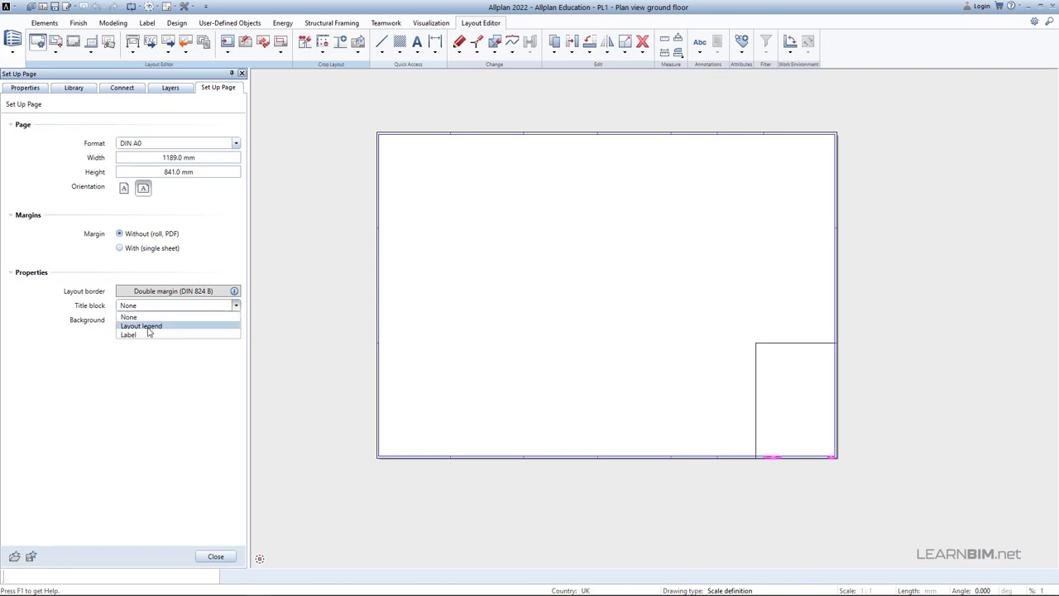
Step: Choose Label as the title block to open the label style picker
{"action": "left_click", "coordinate": [129, 335]}
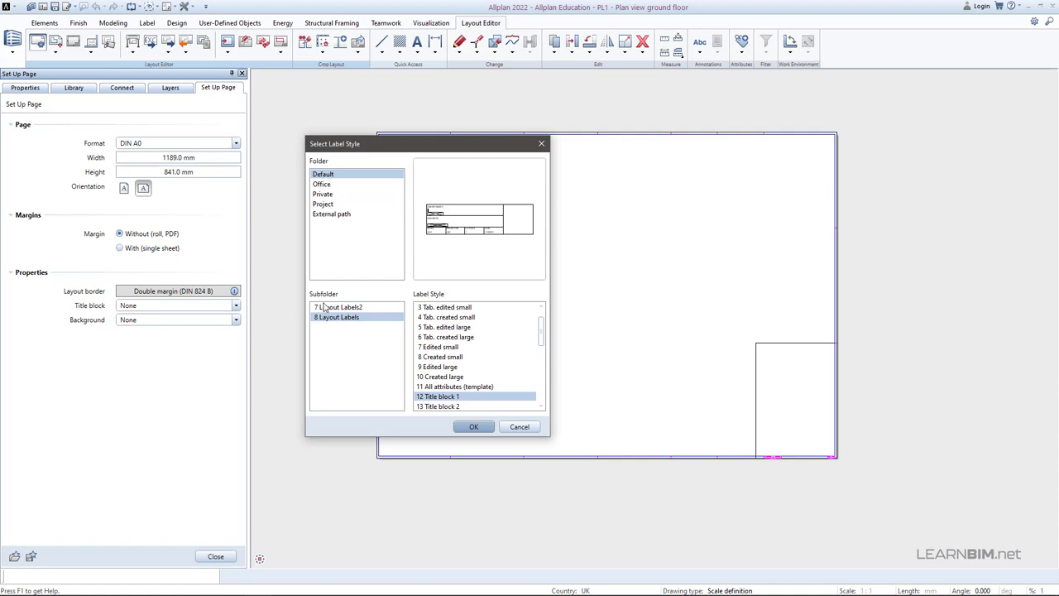
Step: Select '12 Title block 1' from 8 Layout Labels as the title block
{"action": "left_click", "coordinate": [334, 307]}
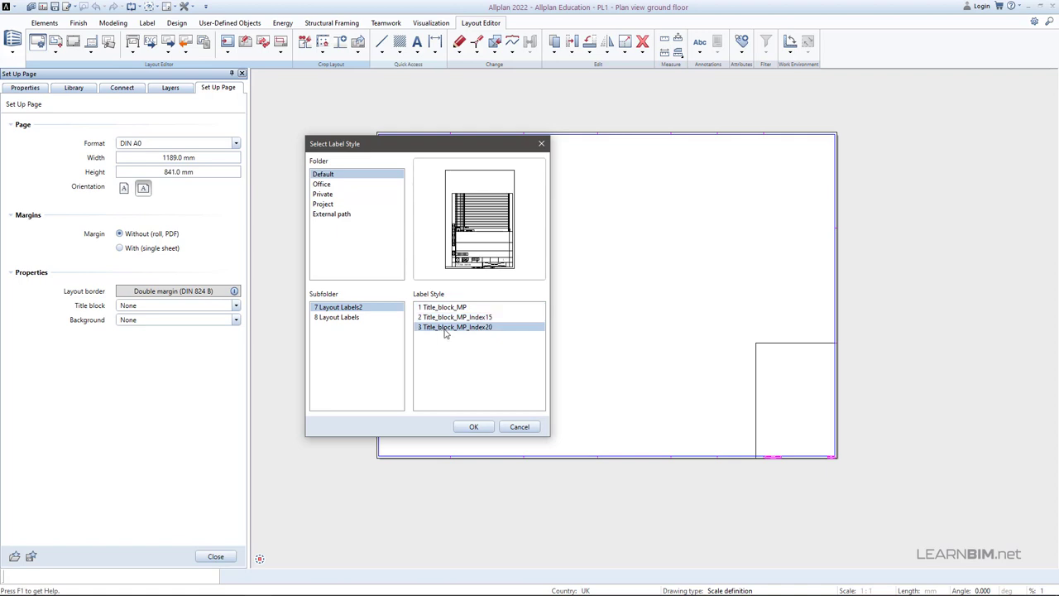
{"action": "left_click", "coordinate": [337, 316]}
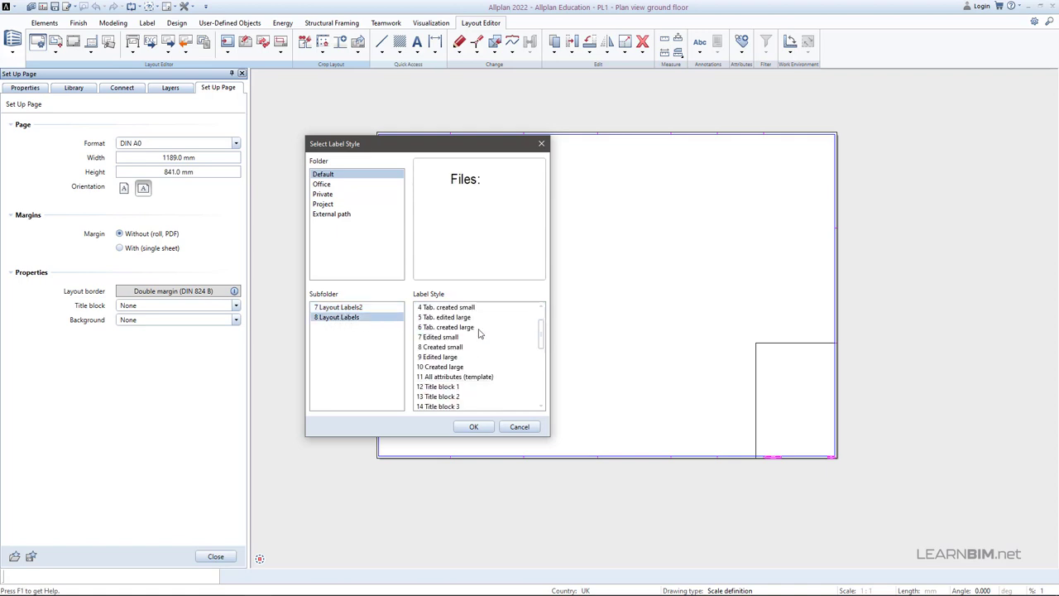
{"action": "left_click", "coordinate": [441, 327]}
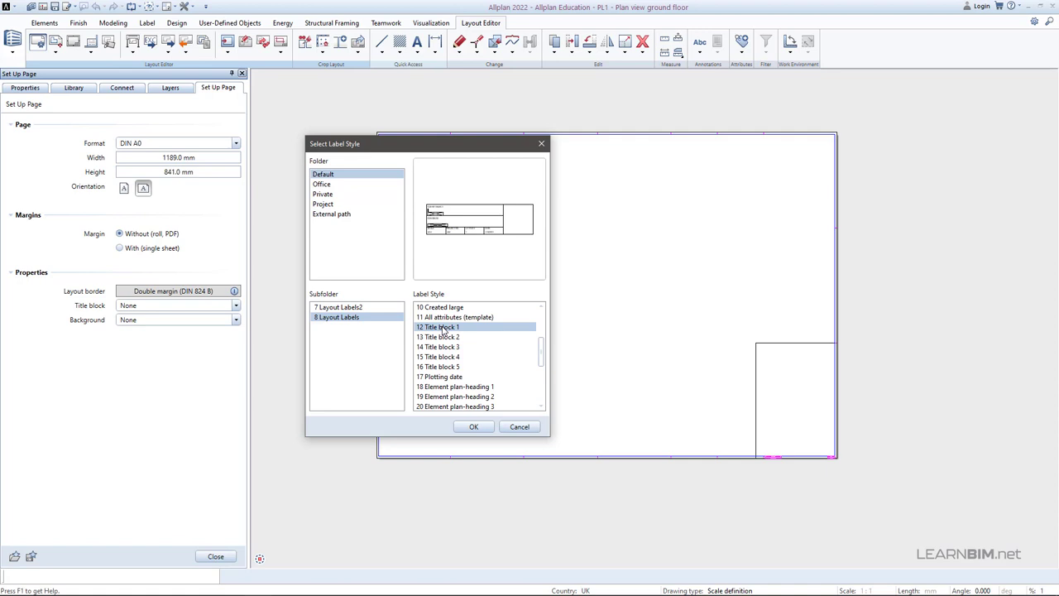
{"action": "mouse_move", "coordinate": [438, 326]}
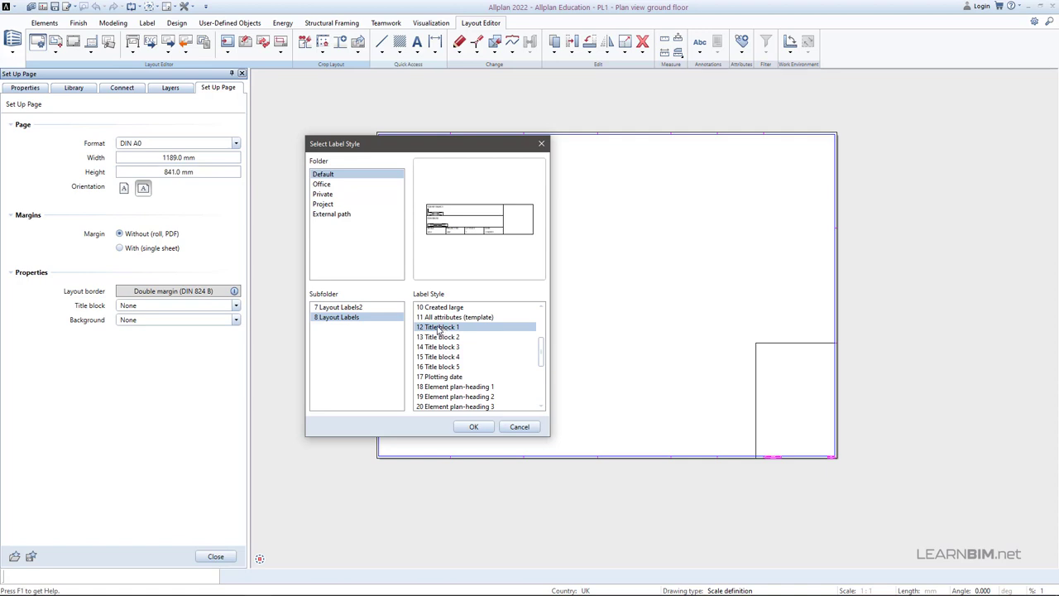
{"action": "left_click", "coordinate": [474, 426]}
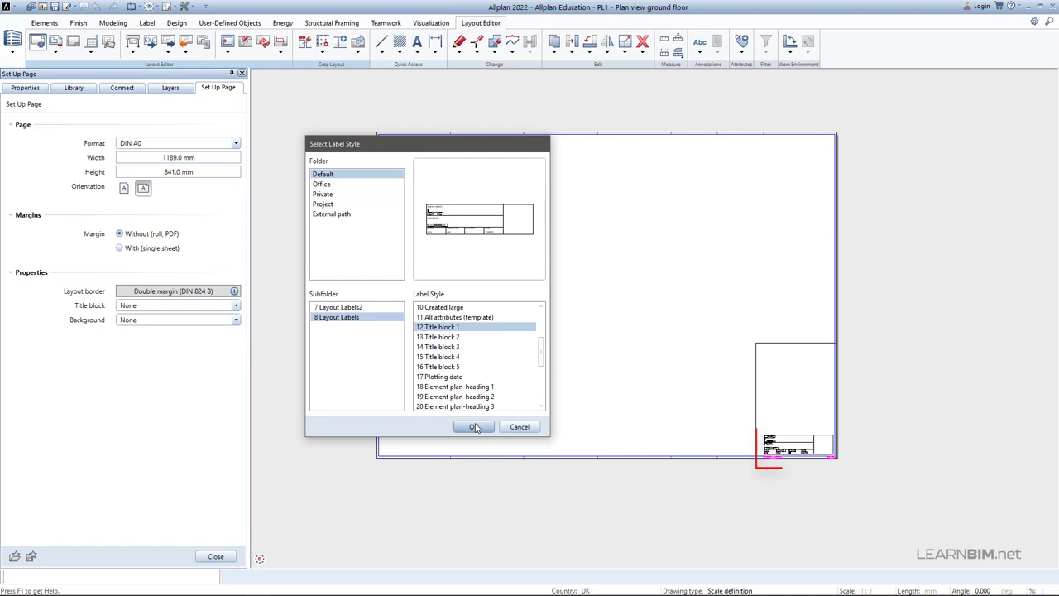
{"action": "left_click", "coordinate": [474, 427]}
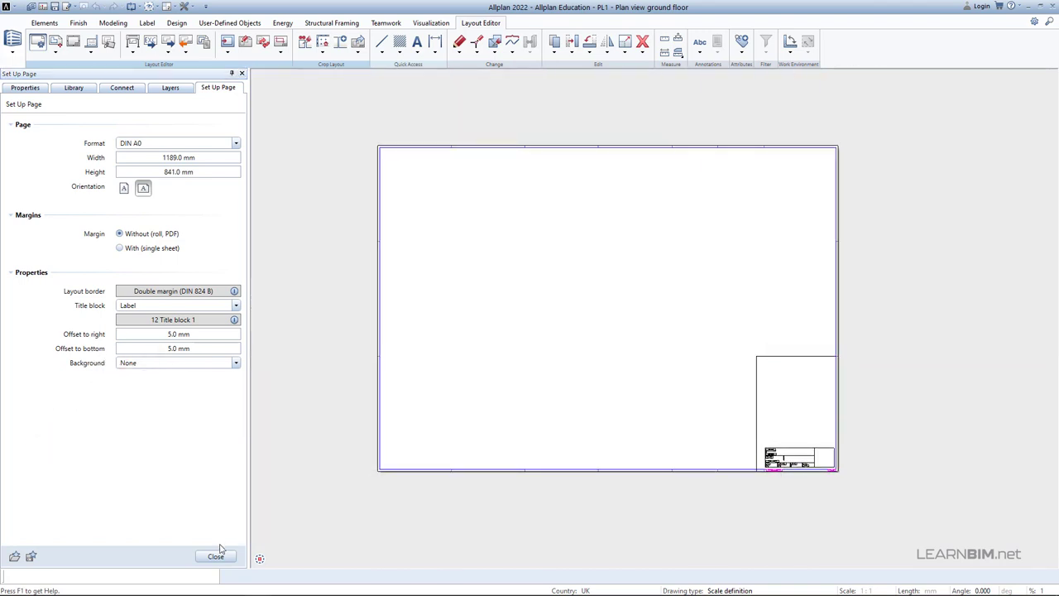
Step: Close page setup, leaving Title block 1 in the lower-right corner
{"action": "left_click", "coordinate": [233, 555]}
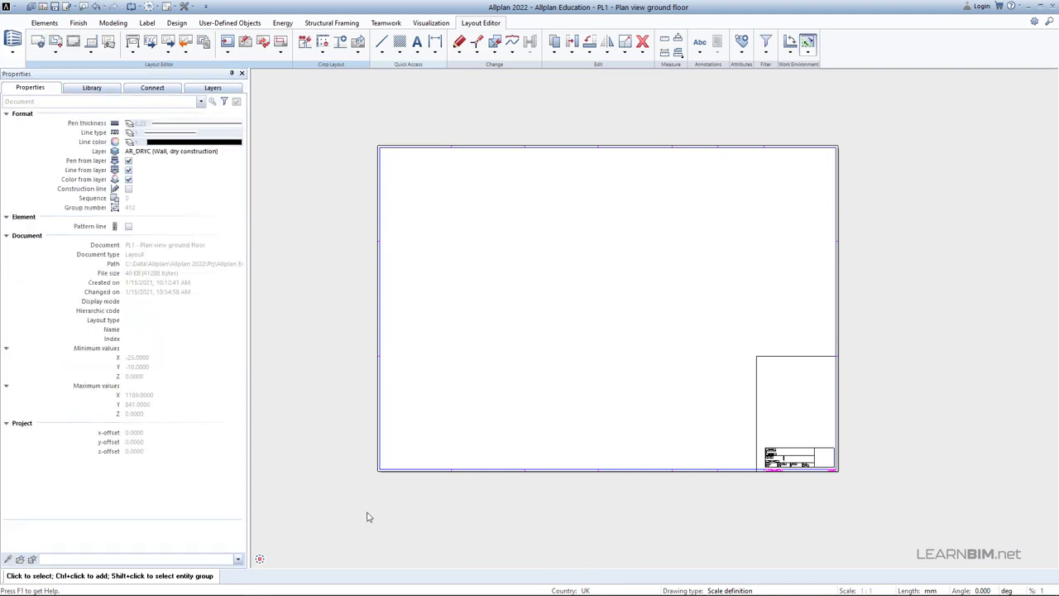
{"action": "mouse_move", "coordinate": [394, 492]}
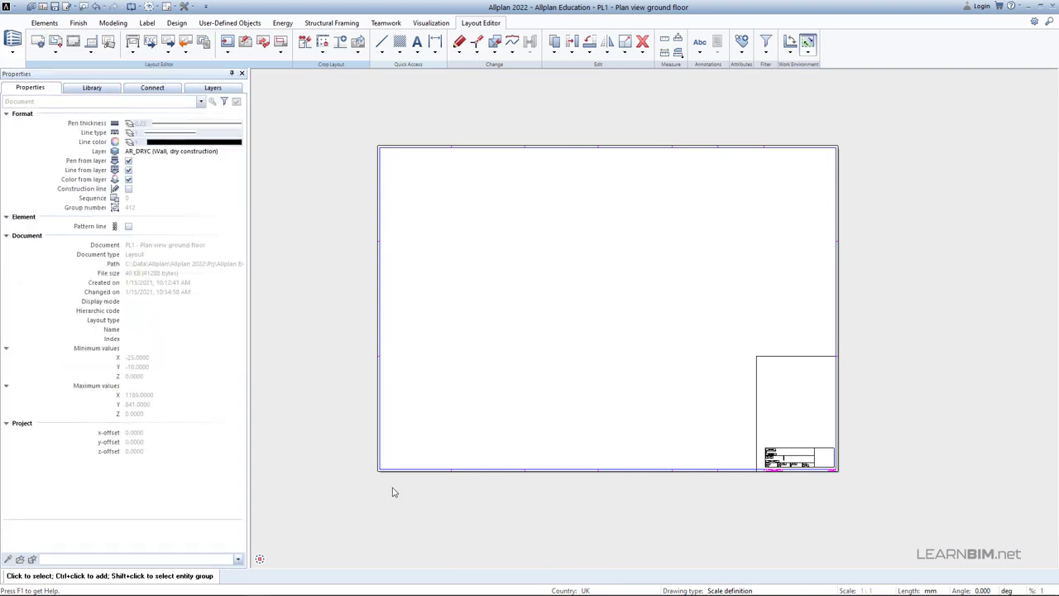